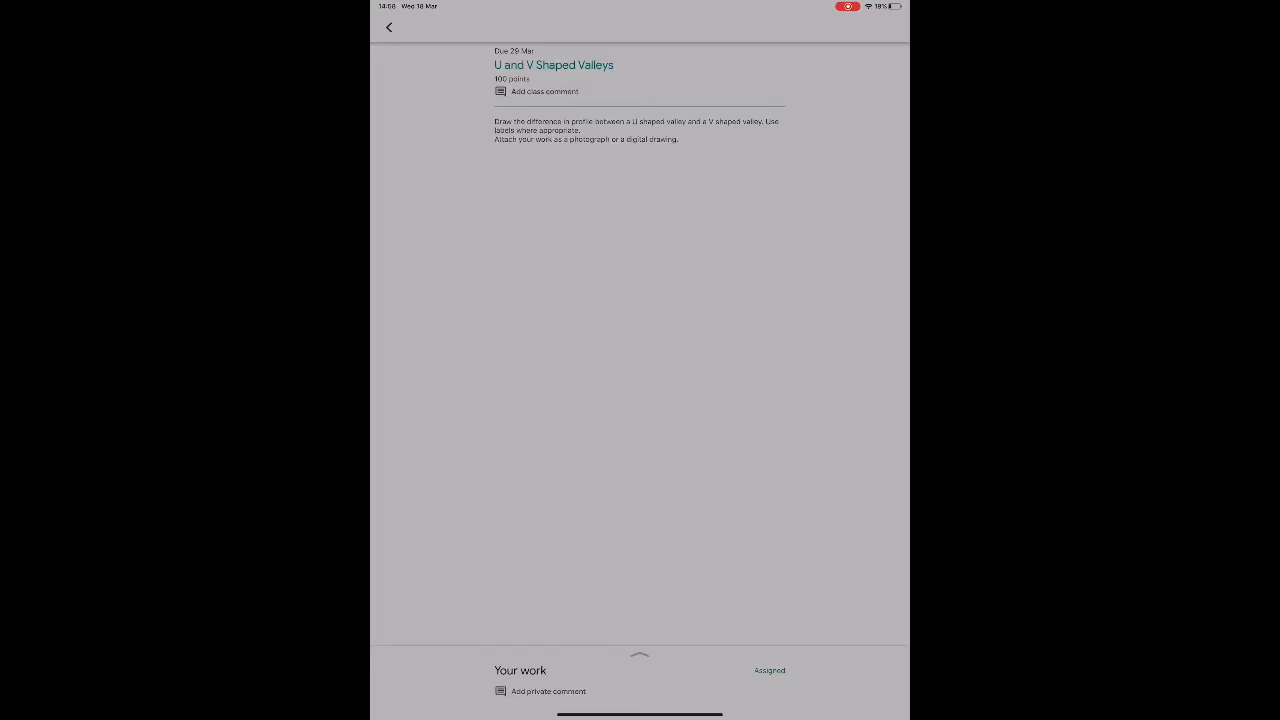
Expand Your work and hand in the attached 'U and V Shaped Valleys' PNG drawing.
left_click(639, 62)
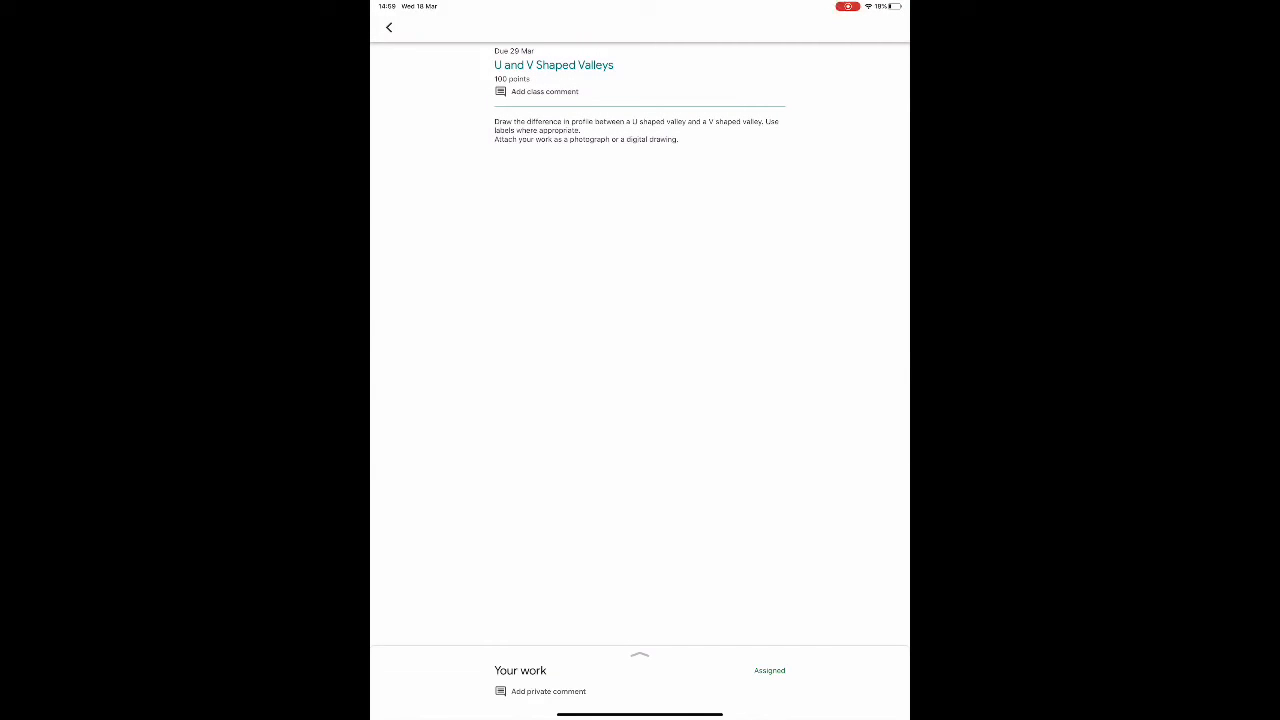
left_click(639, 122)
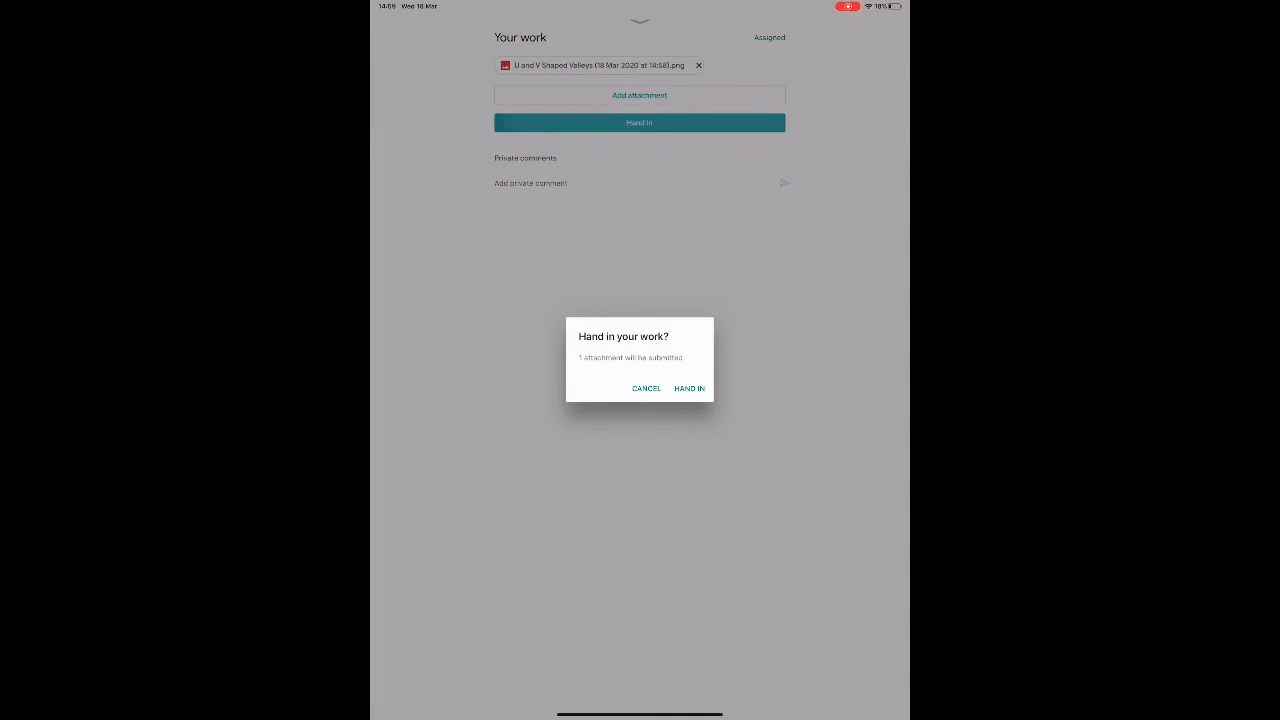